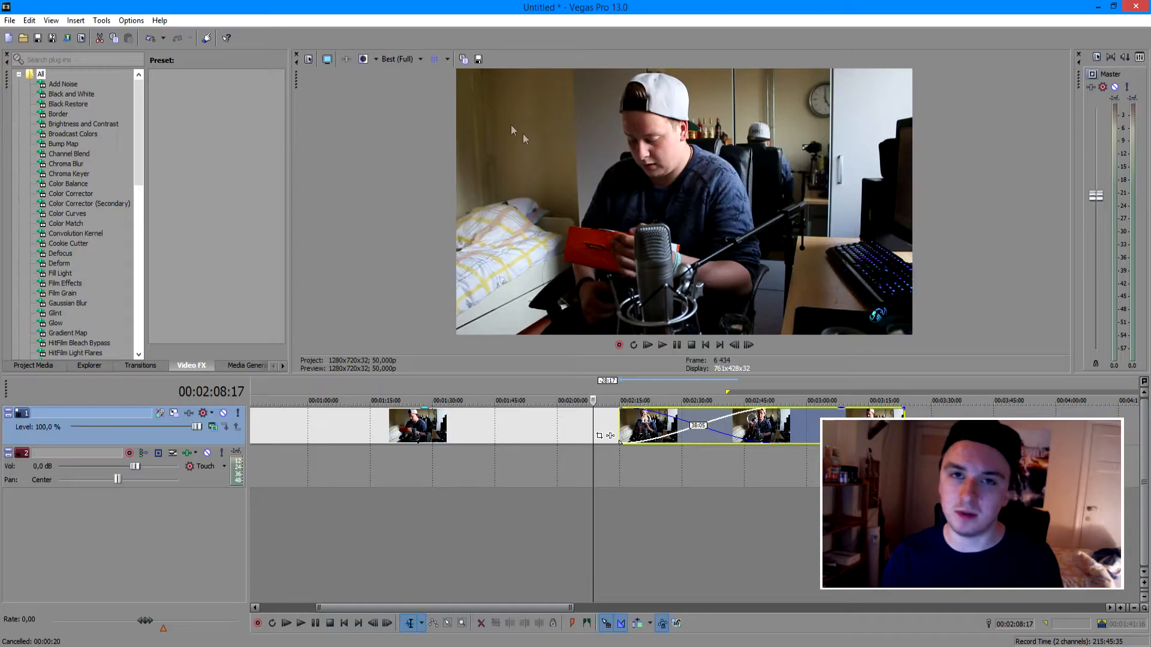
Lower preview quality from Best (Full) to Preview (Half) and reveal the quality level choices
click(418, 59)
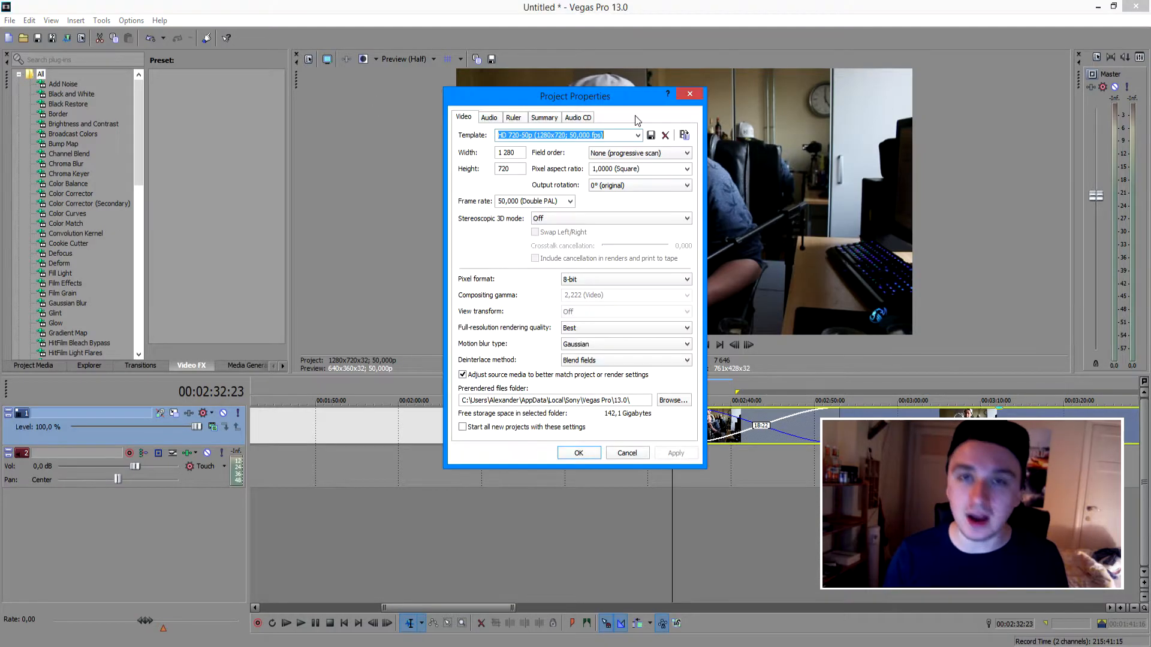
click(578, 453)
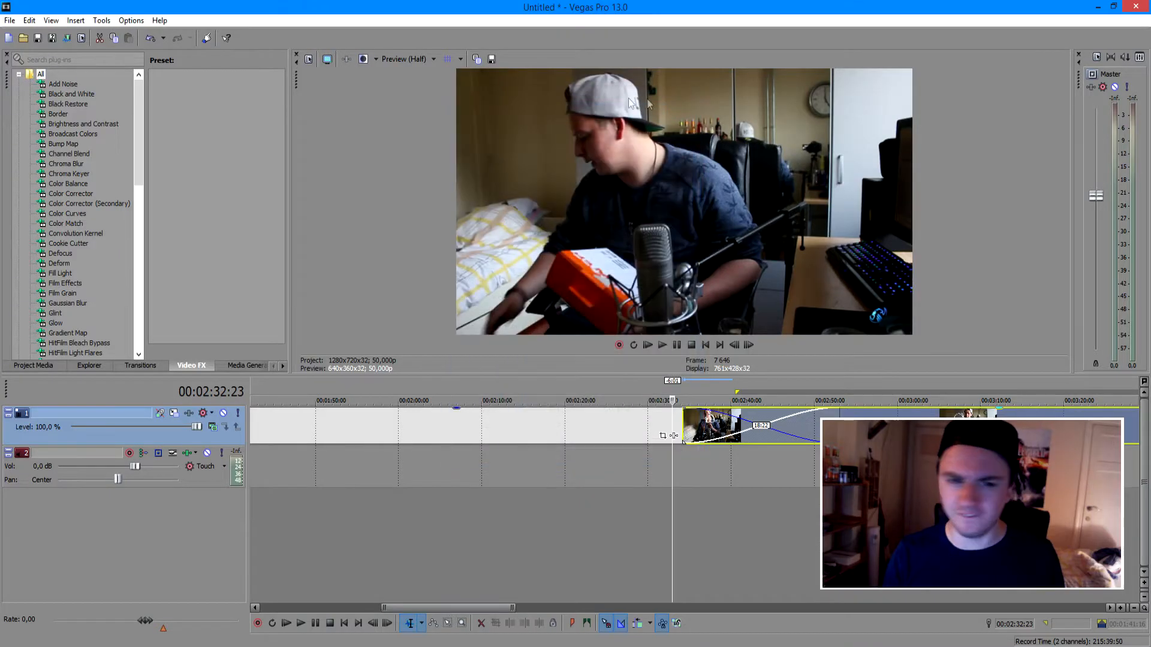
click(408, 59)
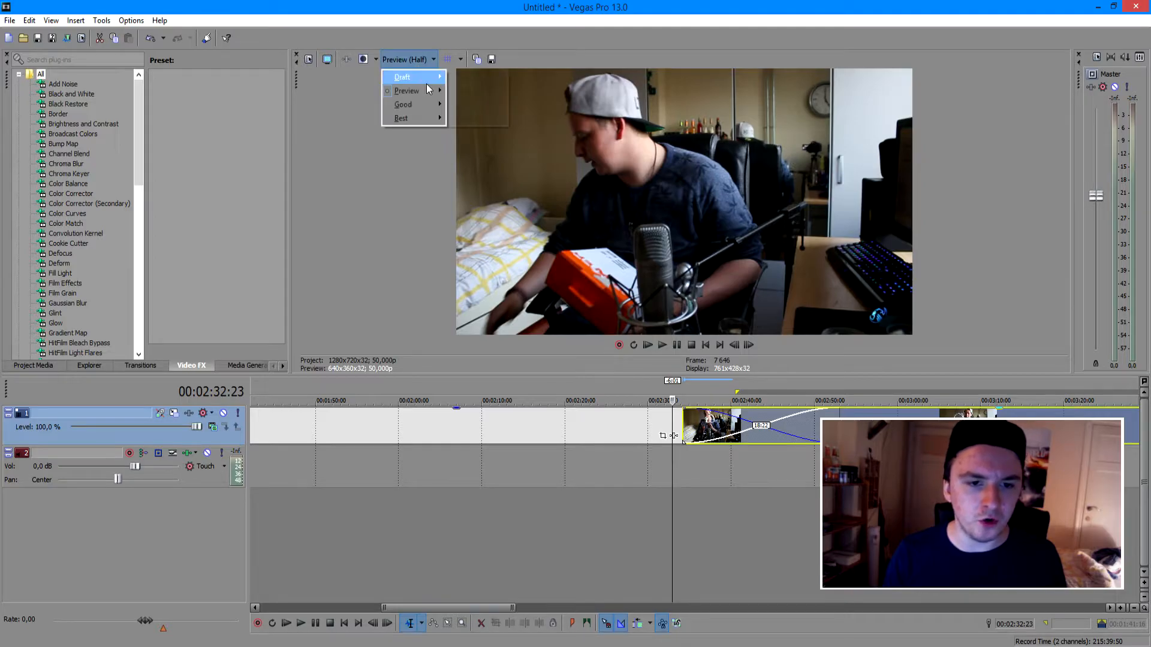